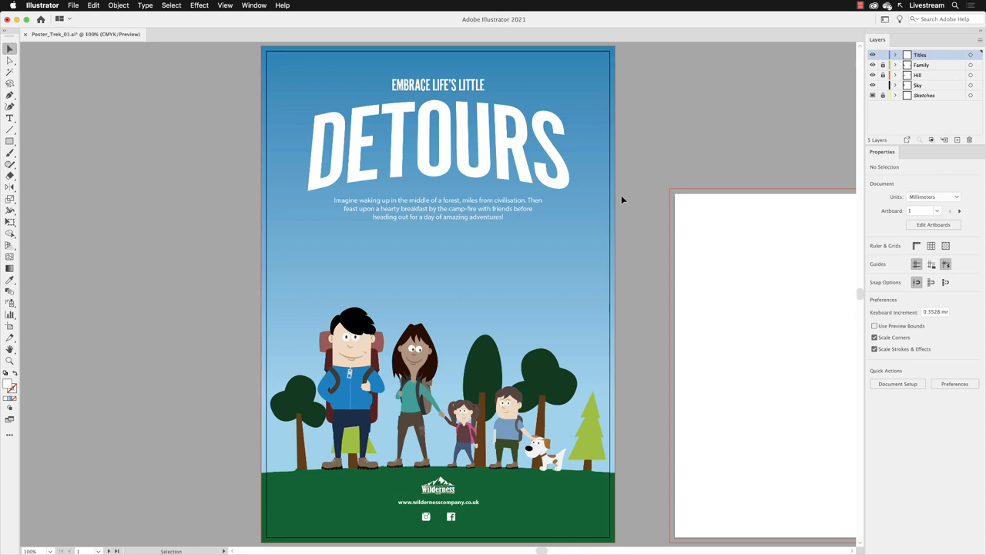
mouse_move(619, 205)
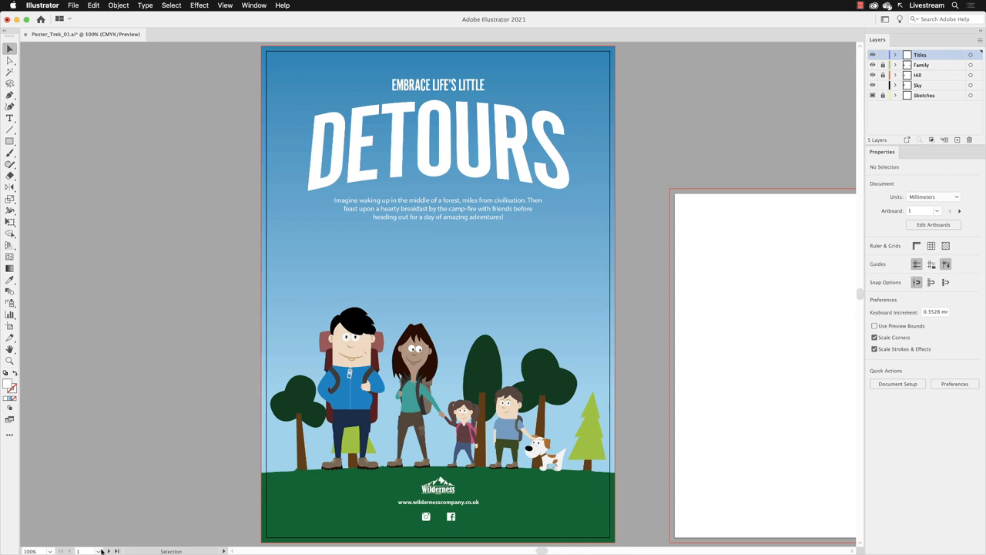
Switch from the poster to the '4 Clouds' artboard via the status-bar artboard list.
click(99, 552)
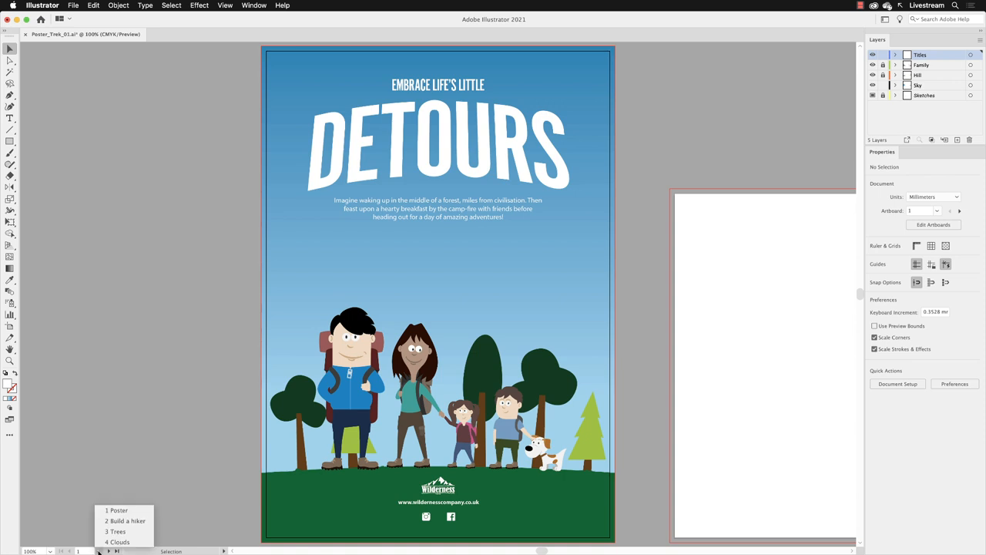
mouse_move(129, 539)
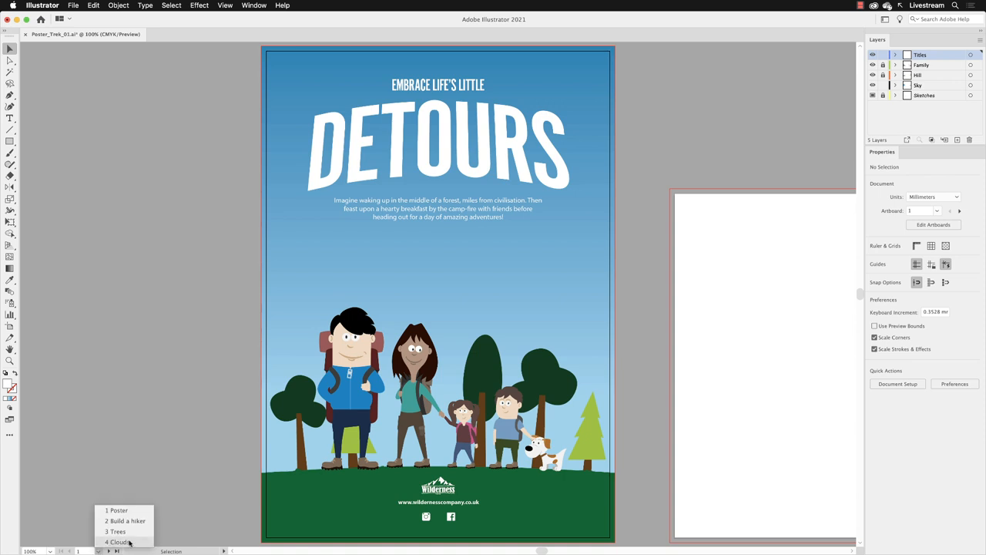
click(120, 542)
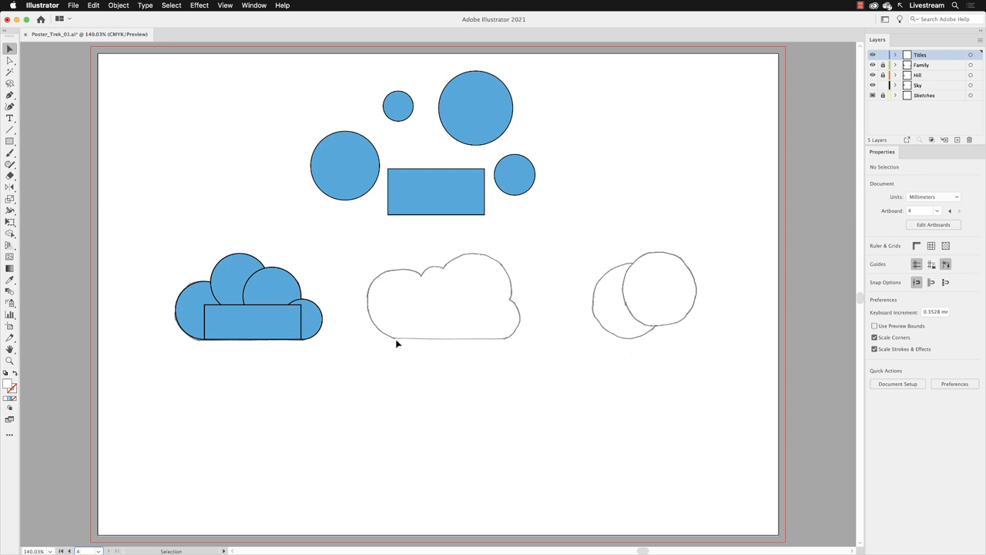
mouse_move(691, 351)
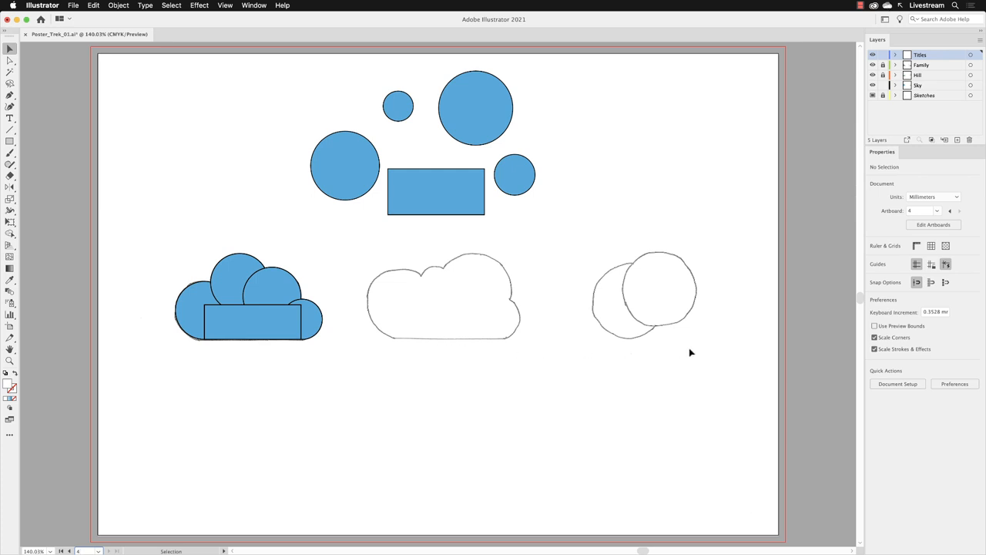
mouse_move(684, 354)
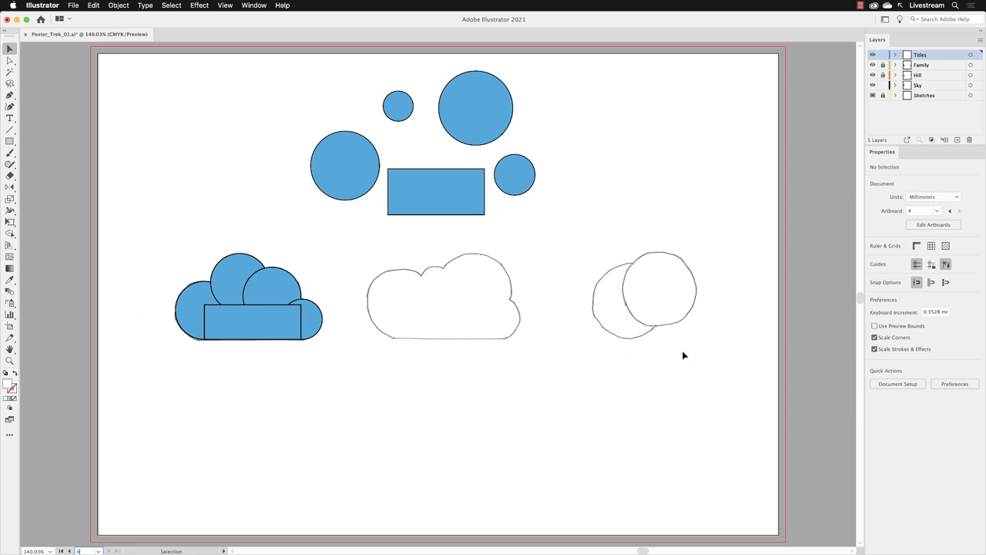
mouse_move(391, 398)
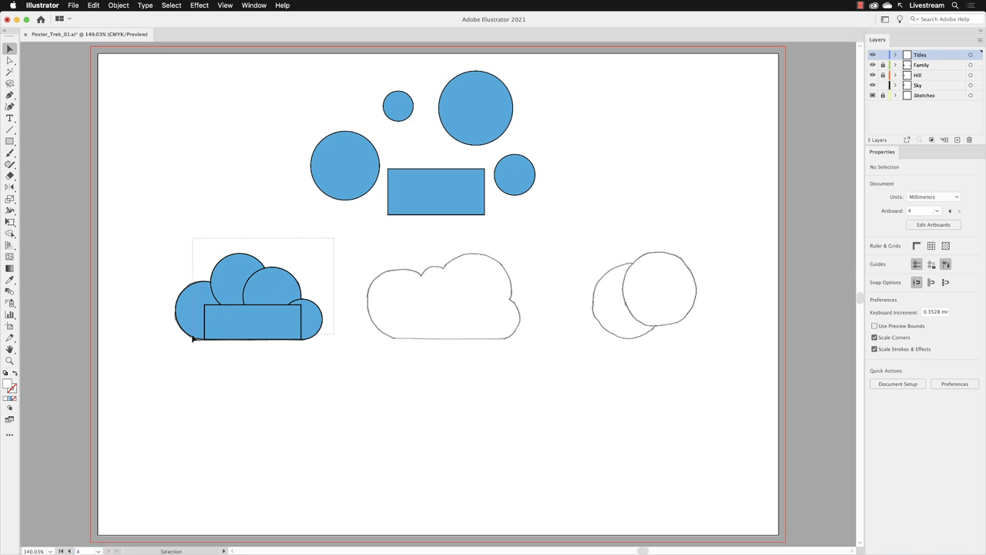
click(246, 308)
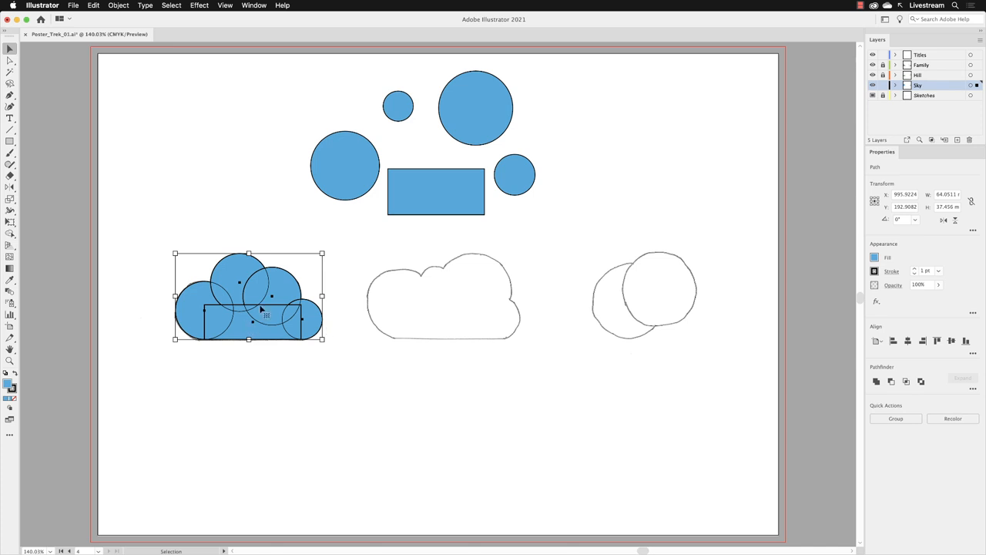
drag(250, 296, 250, 403)
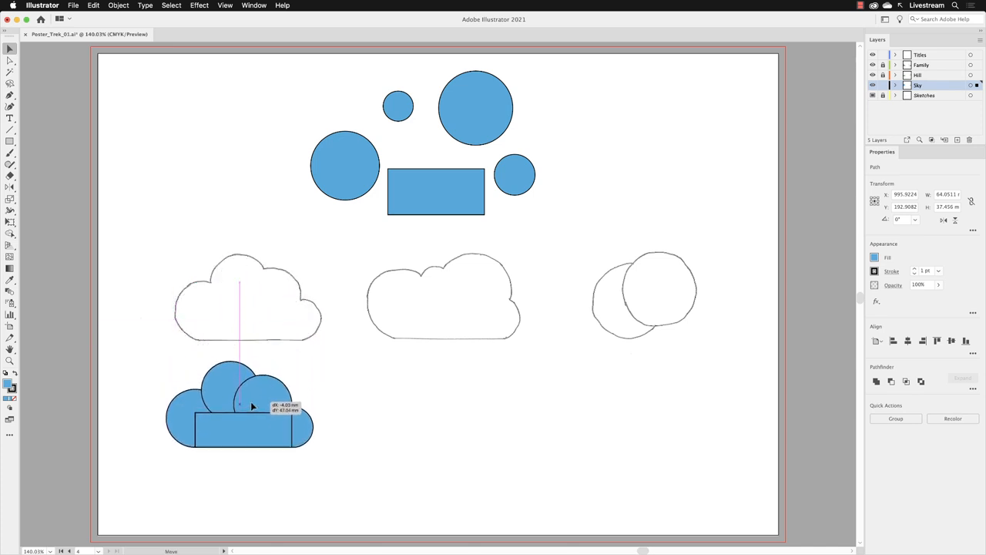
drag(250, 404, 261, 416)
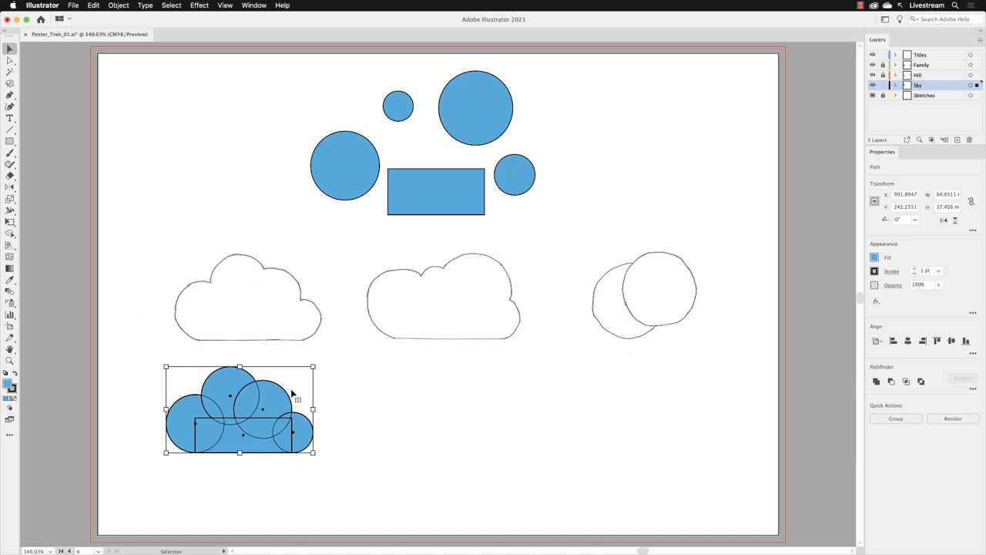
drag(238, 408, 248, 296)
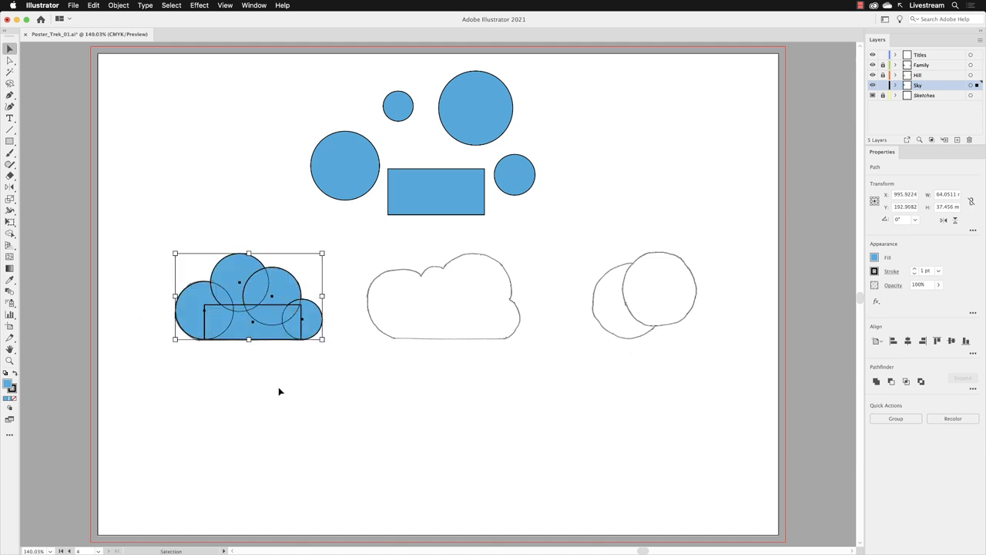
mouse_move(24, 353)
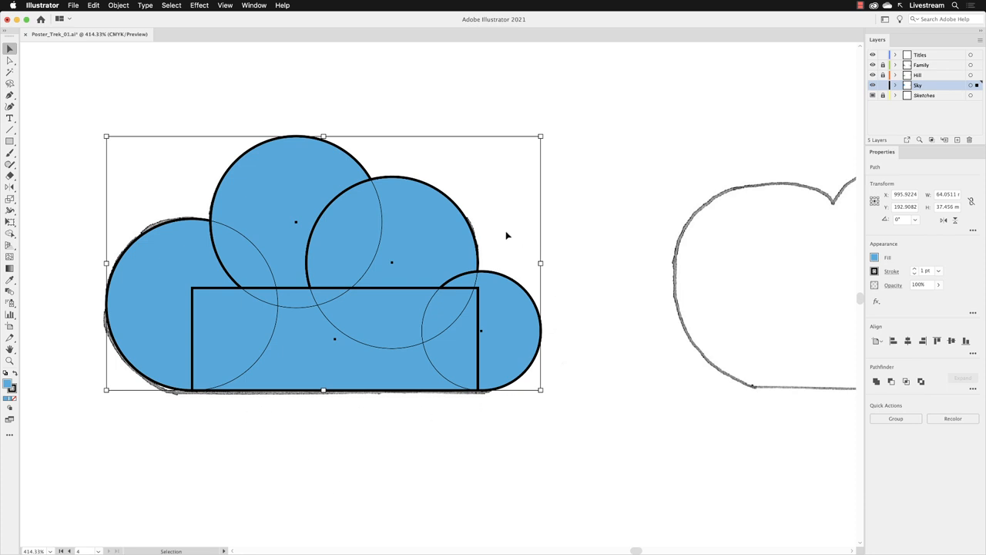
mouse_move(259, 338)
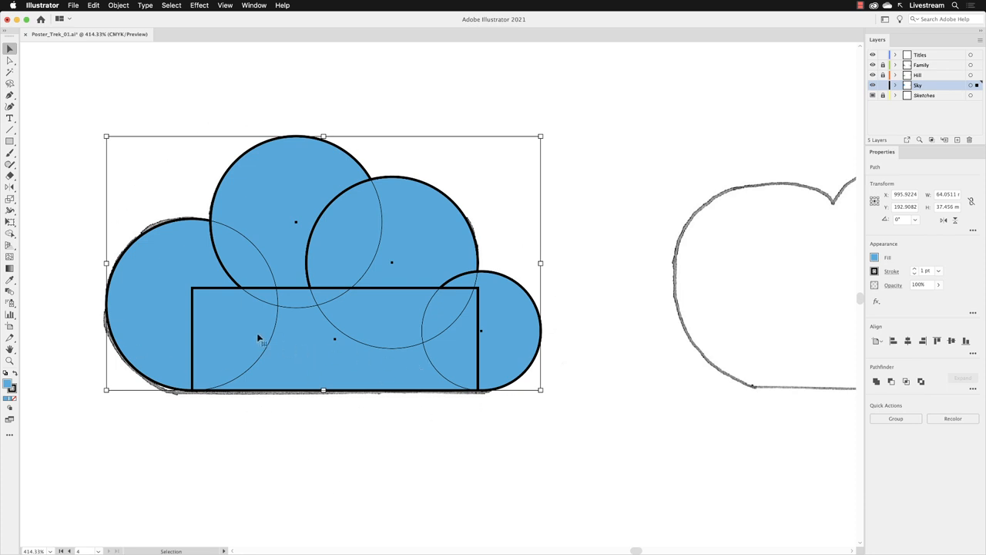
mouse_move(357, 254)
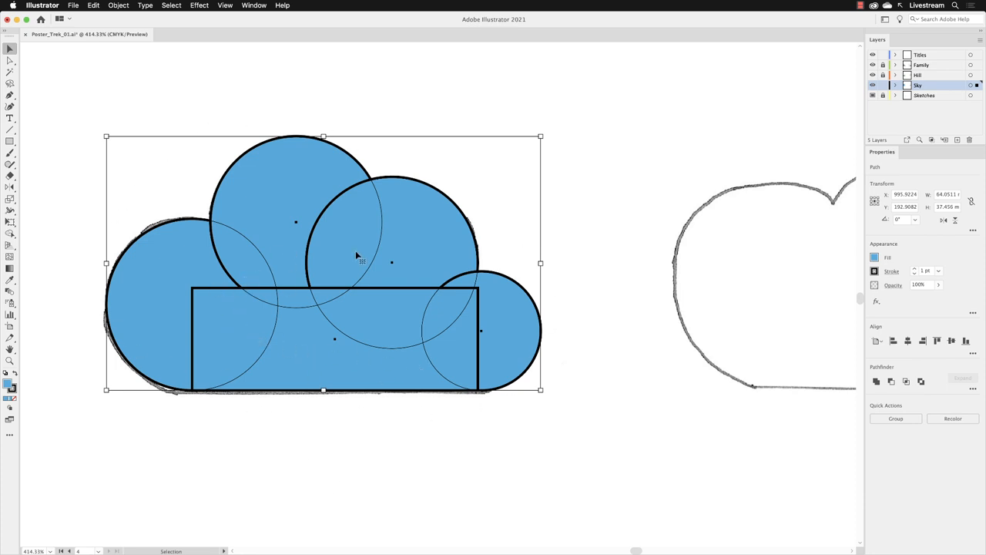
mouse_move(509, 352)
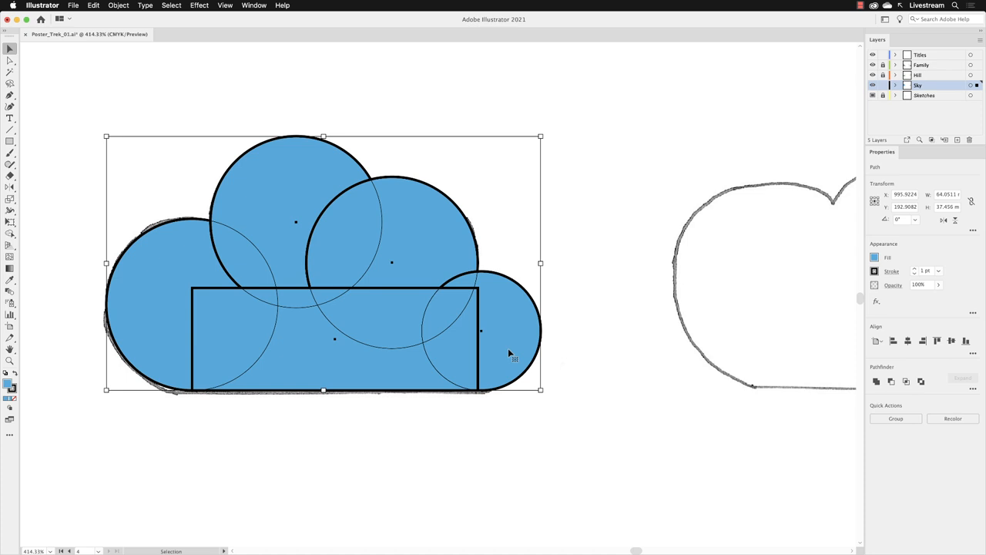
mouse_move(700, 379)
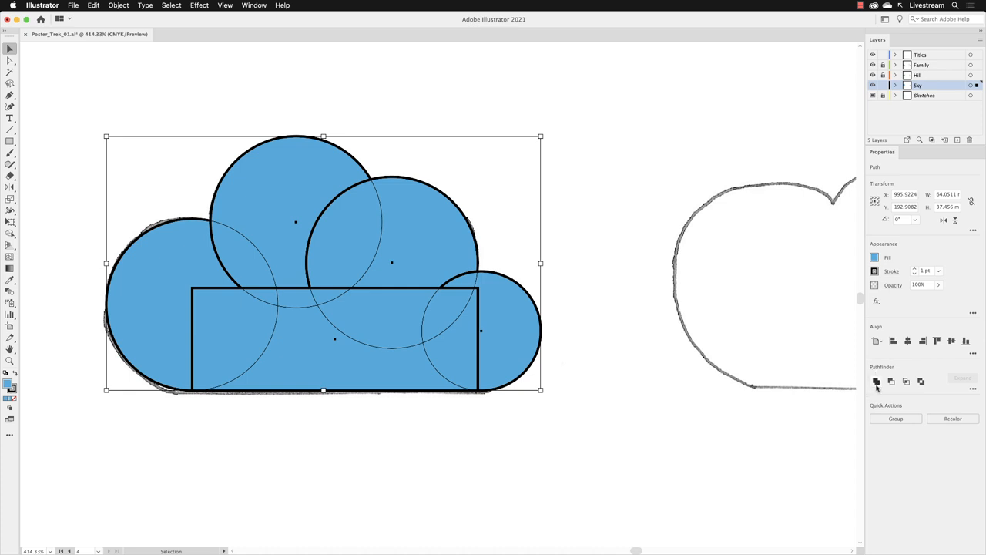
mouse_move(872, 382)
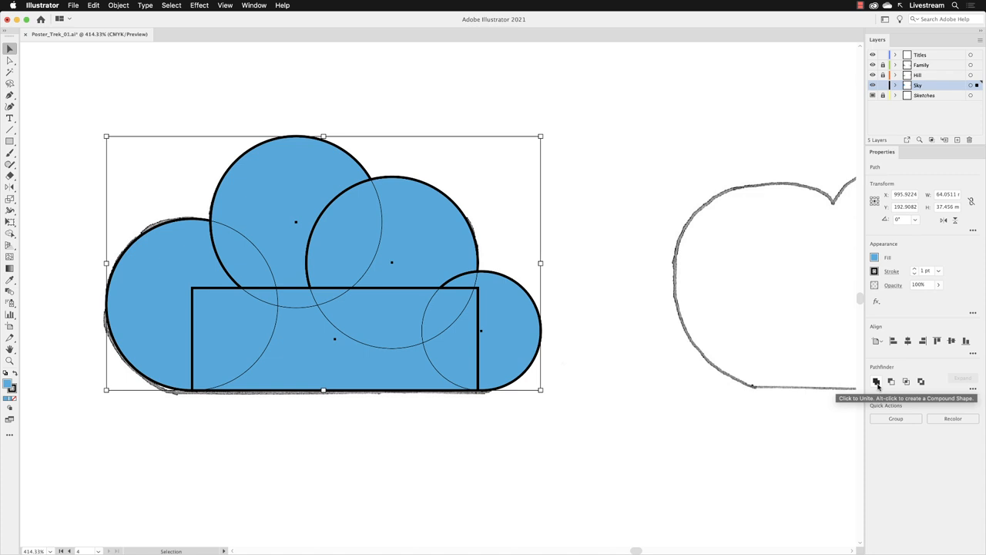
Unite the overlapping circles and rectangle into one cloud with Pathfinder.
click(873, 383)
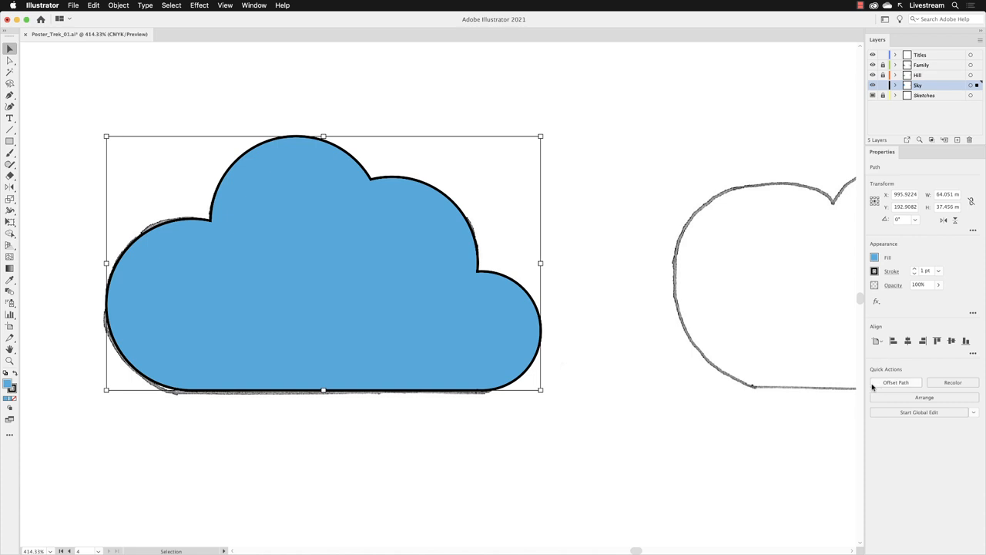
mouse_move(493, 431)
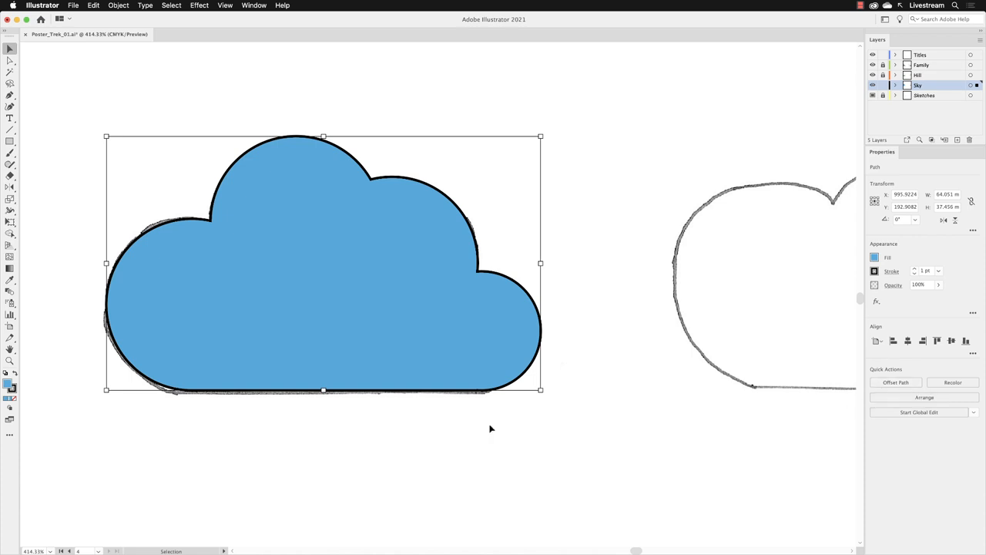
Fit the whole Clouds artboard in the window to show the finished first cloud.
click(228, 6)
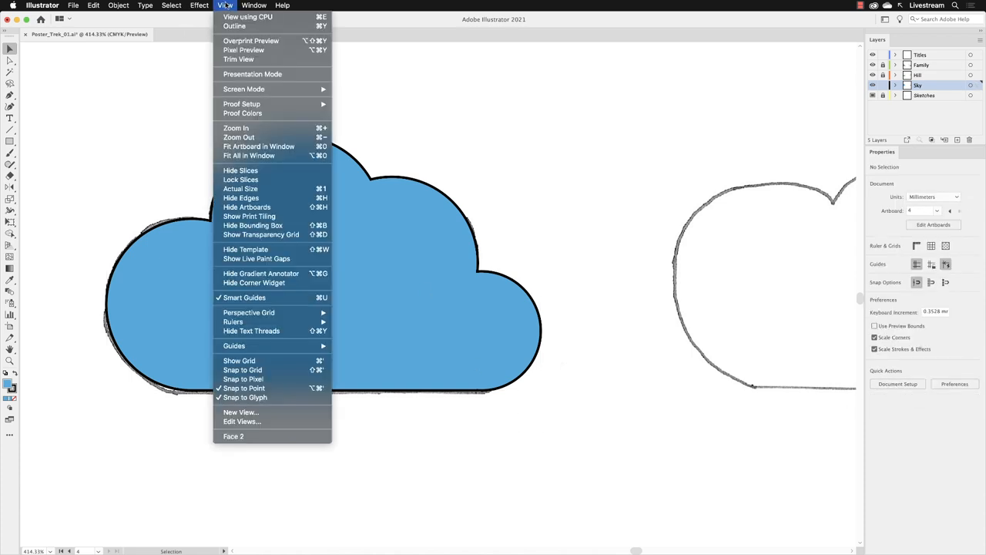
mouse_move(262, 137)
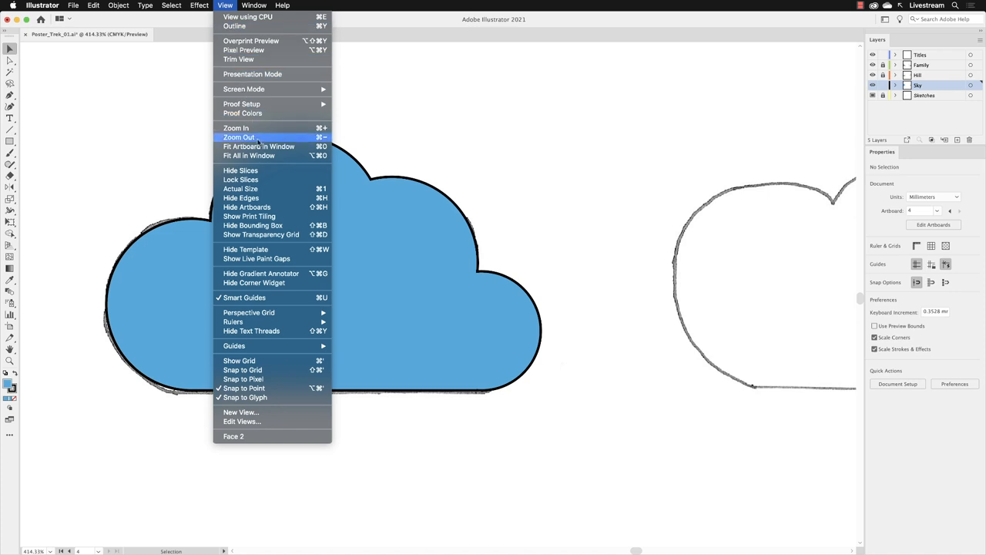
click(259, 146)
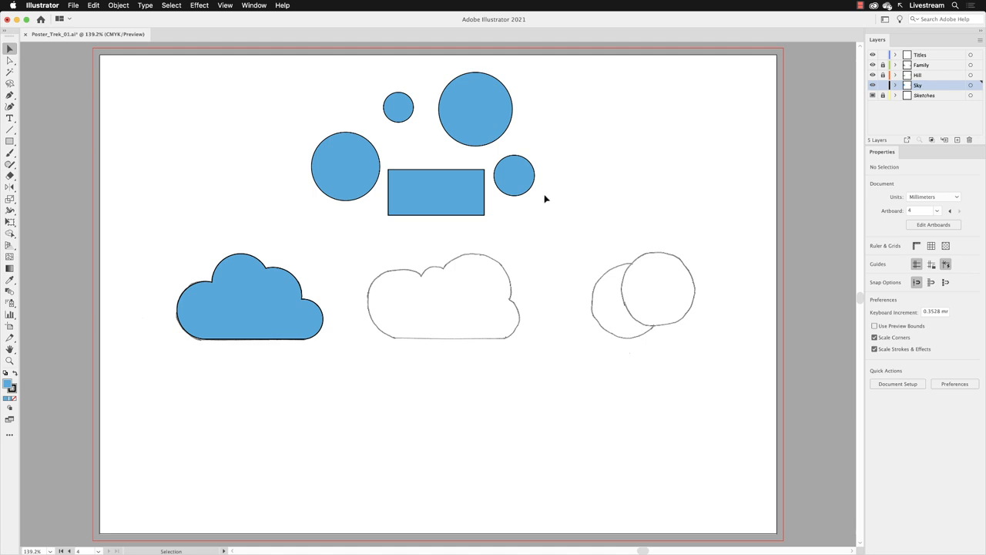
Place the blue rectangle and a circle over the middle cloud sketch's flat bottom.
drag(435, 191, 437, 192)
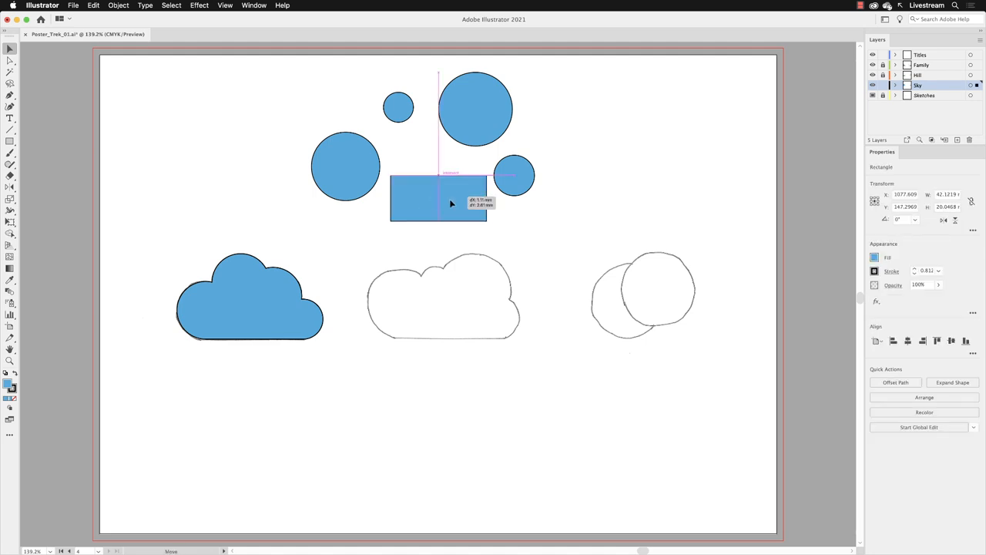
drag(438, 197, 455, 316)
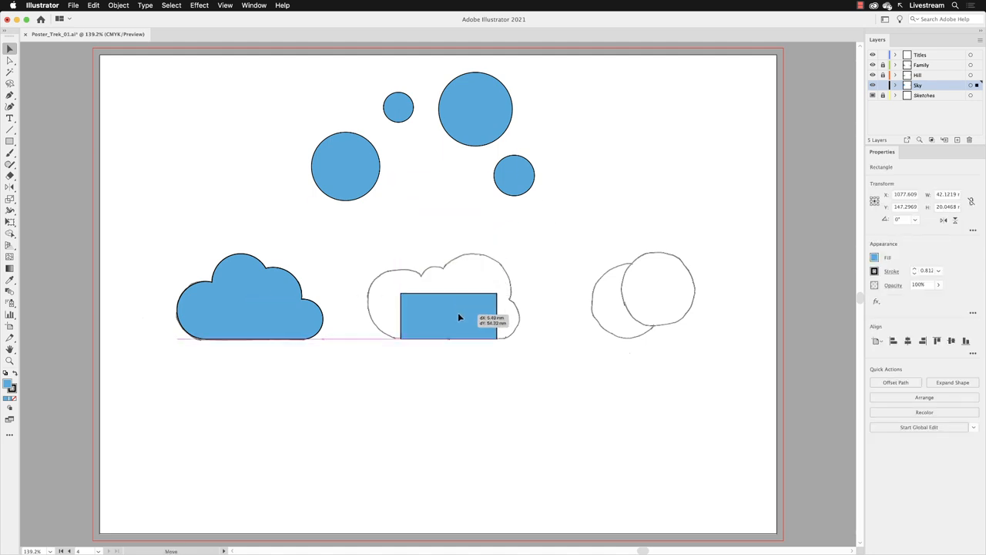
drag(459, 317, 448, 316)
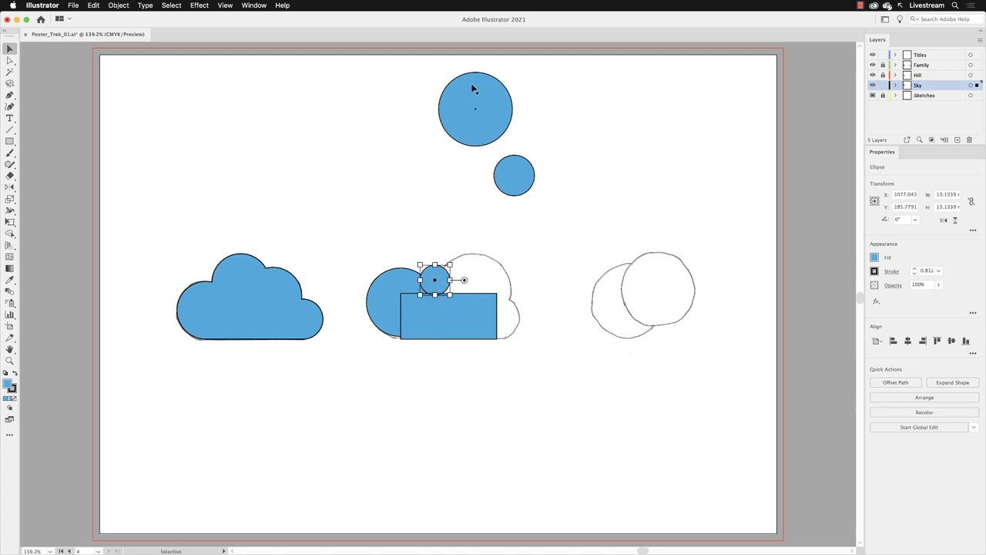
Draw a circle for the right bump and place it at the rectangle's right end.
drag(474, 108, 435, 277)
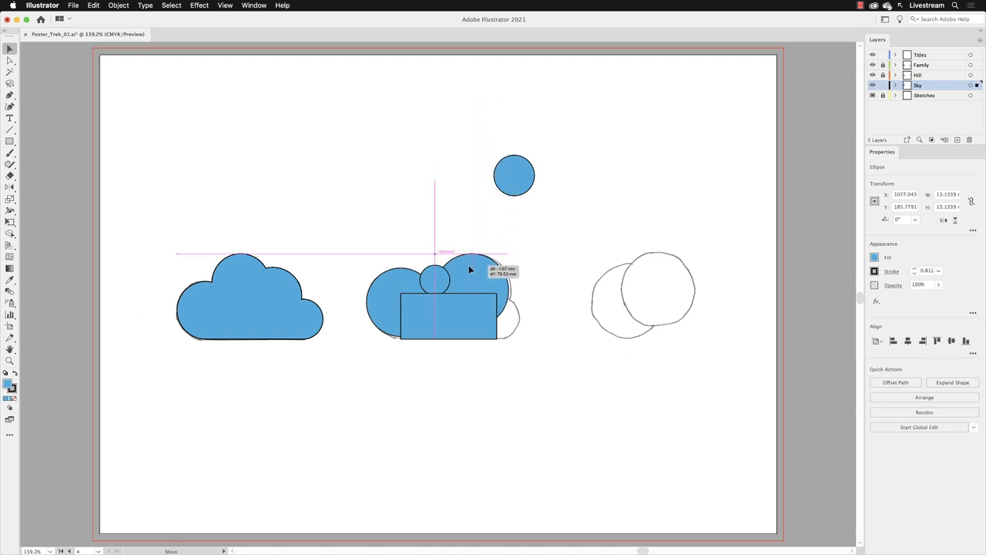
drag(514, 175, 506, 281)
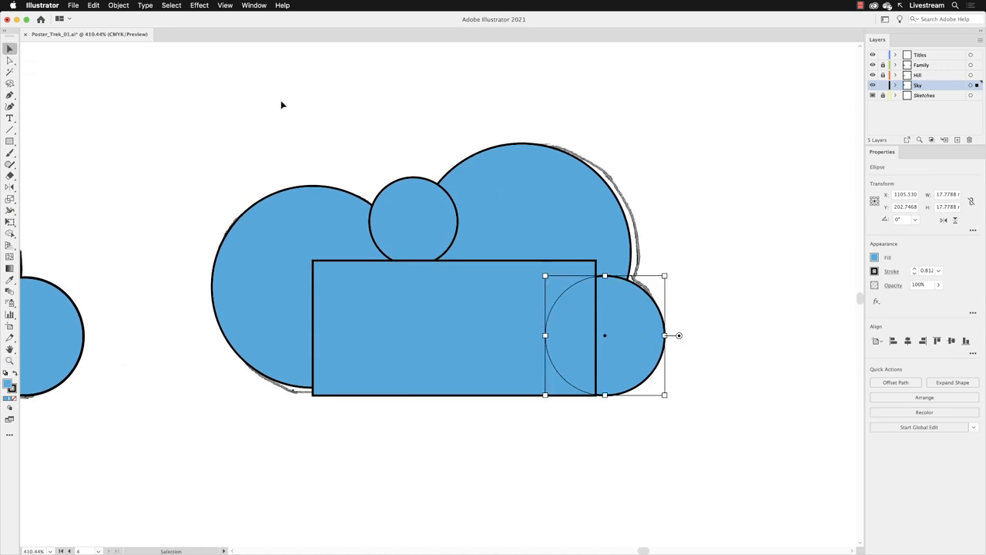
click(225, 6)
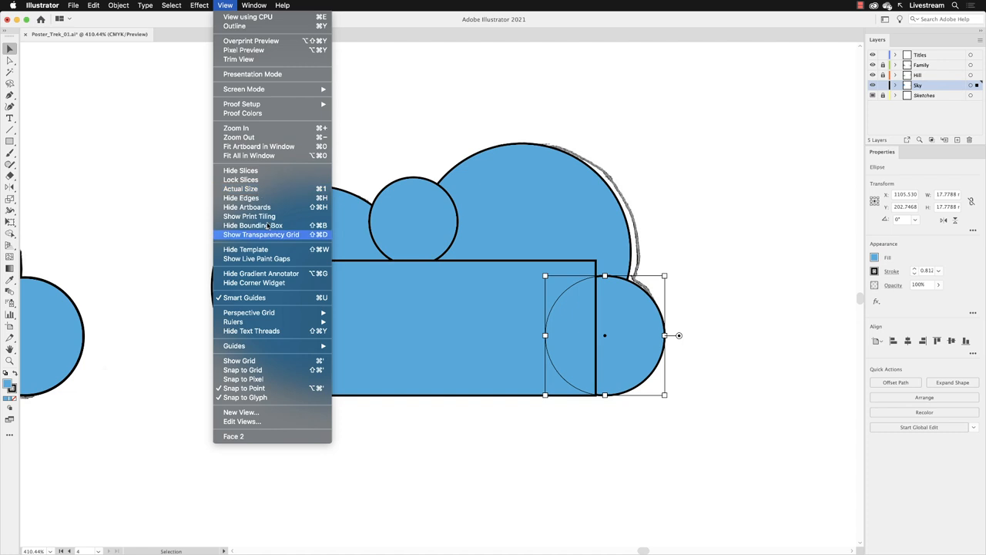
mouse_move(245, 298)
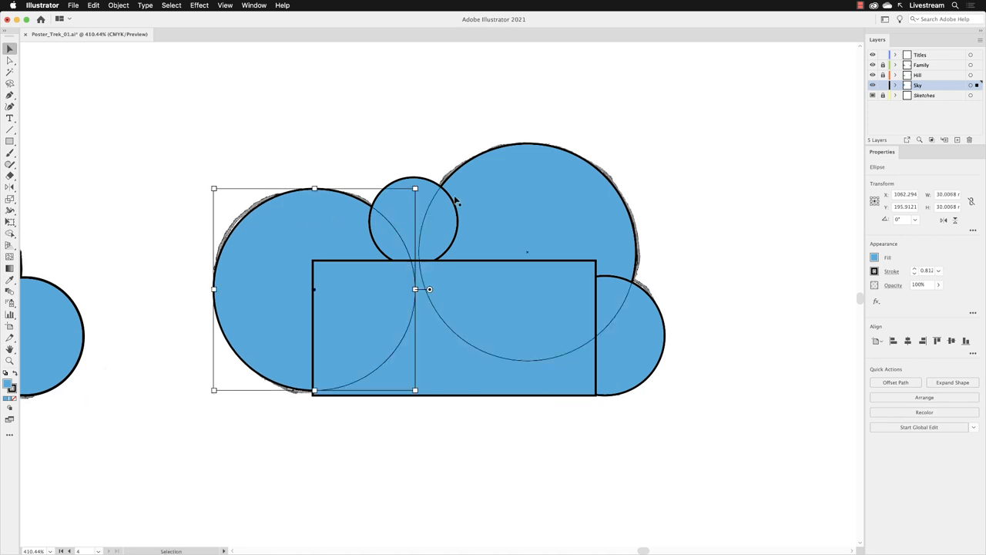
Stretch the selected rectangle wider so it extends into the right-hand circle.
click(260, 358)
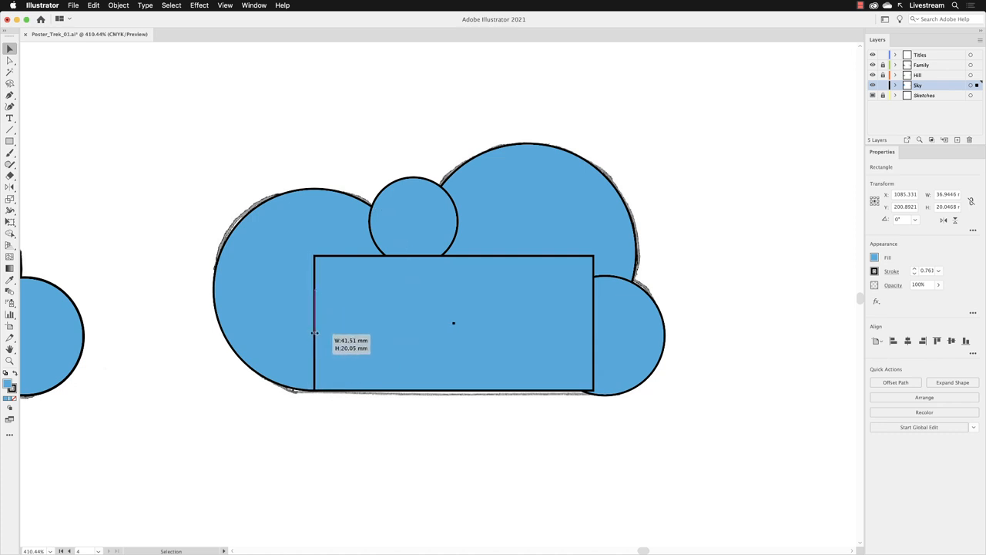
drag(316, 333, 314, 384)
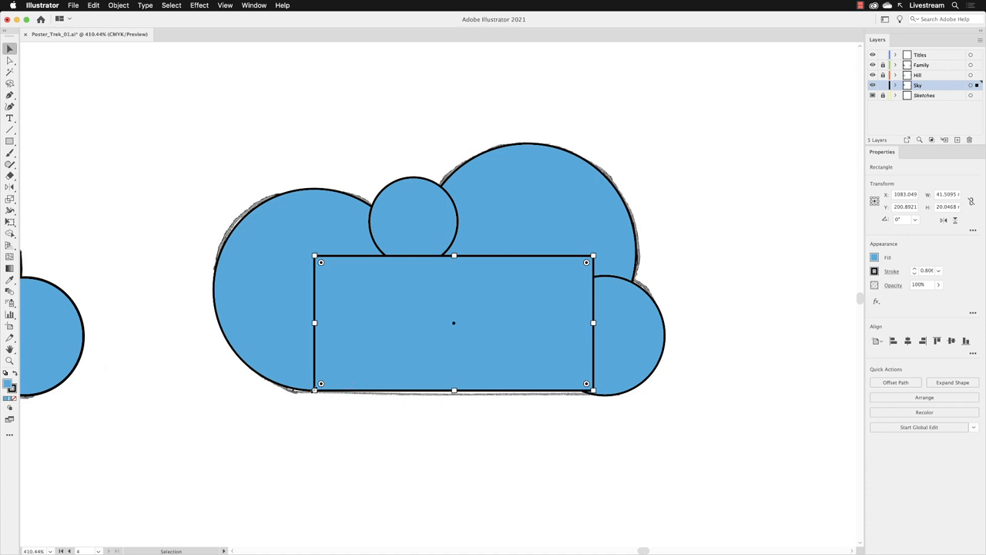
mouse_move(595, 375)
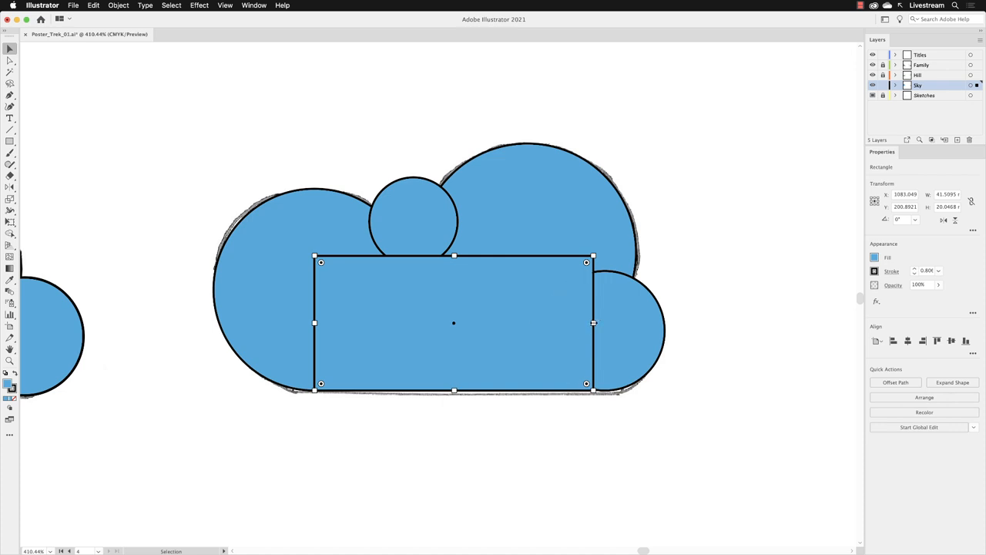
drag(594, 322, 604, 322)
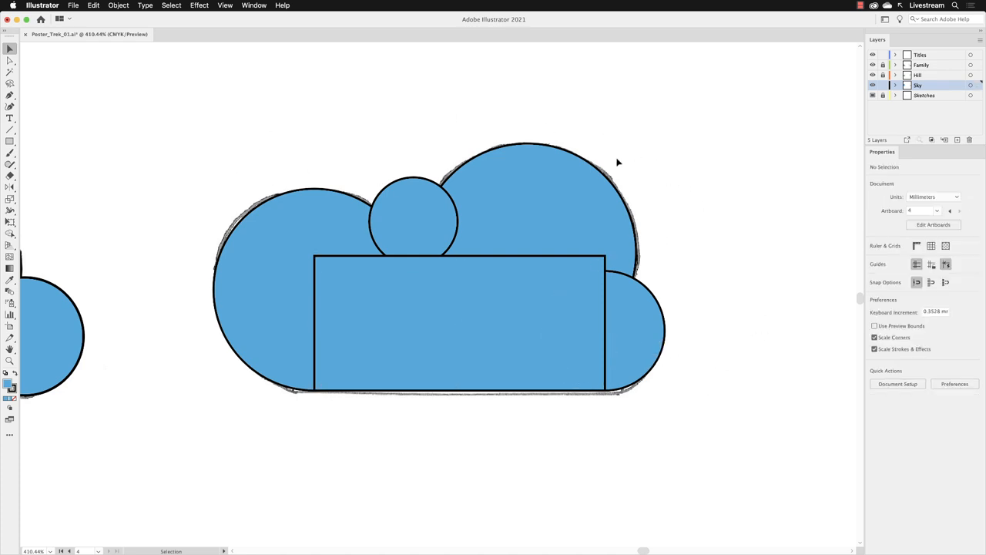
mouse_move(305, 423)
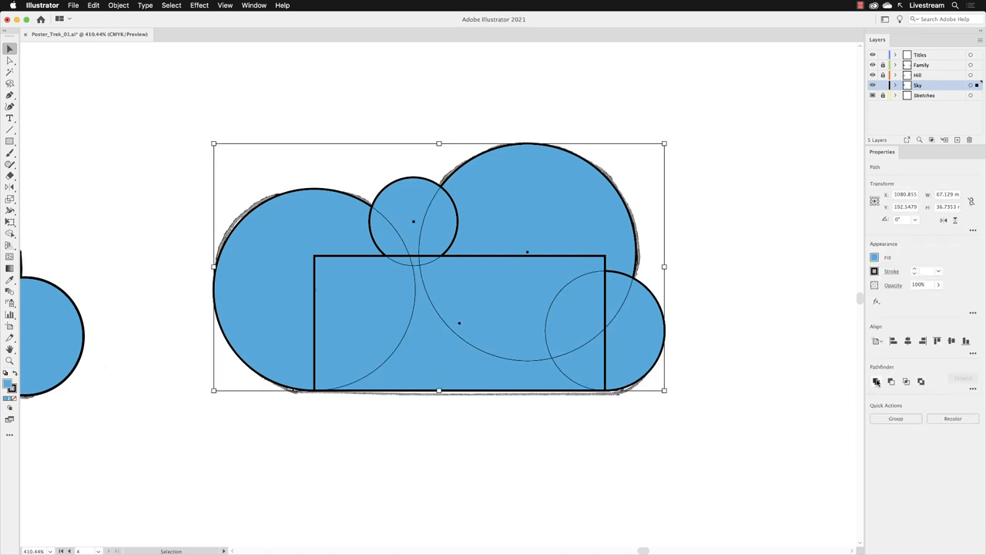
Unite the second cloud's circles and rectangle into one outline with Pathfinder.
click(875, 383)
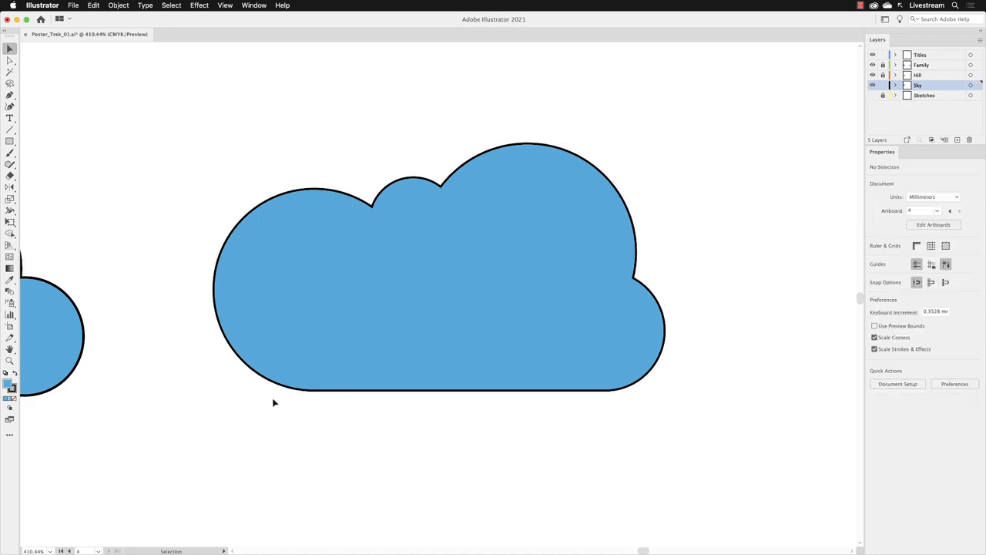
mouse_move(548, 369)
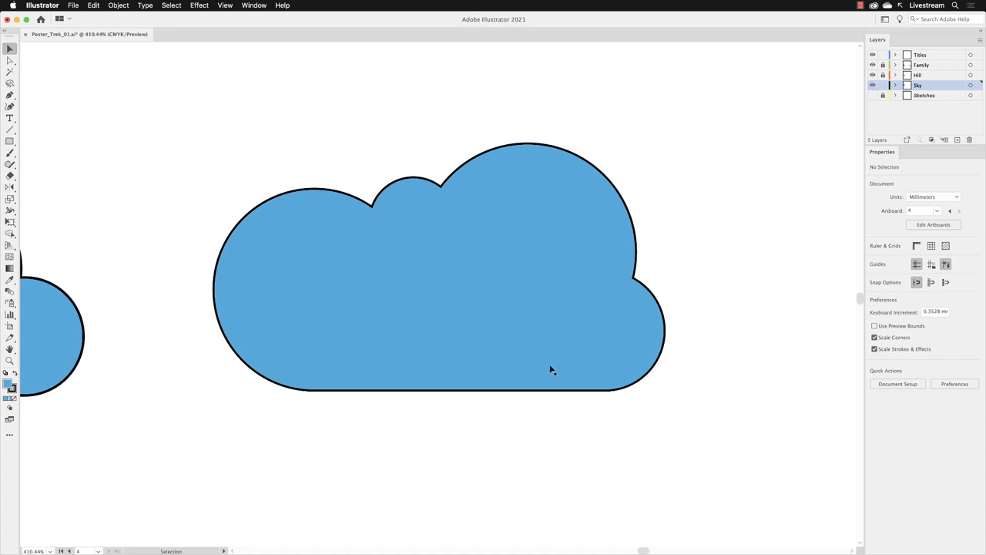
Undo the Pathfinder merge from the Edit menu so the pieces separate again.
click(94, 6)
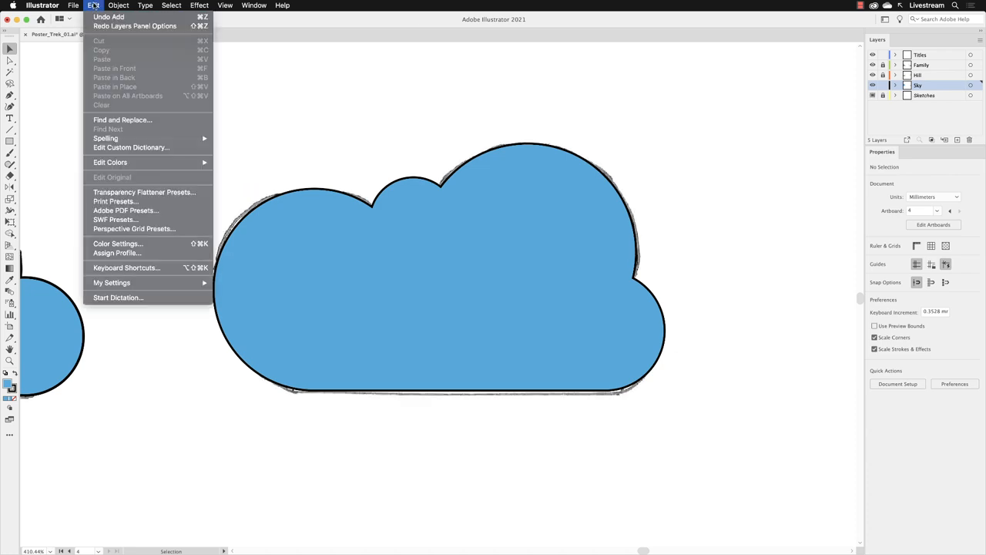
mouse_move(114, 17)
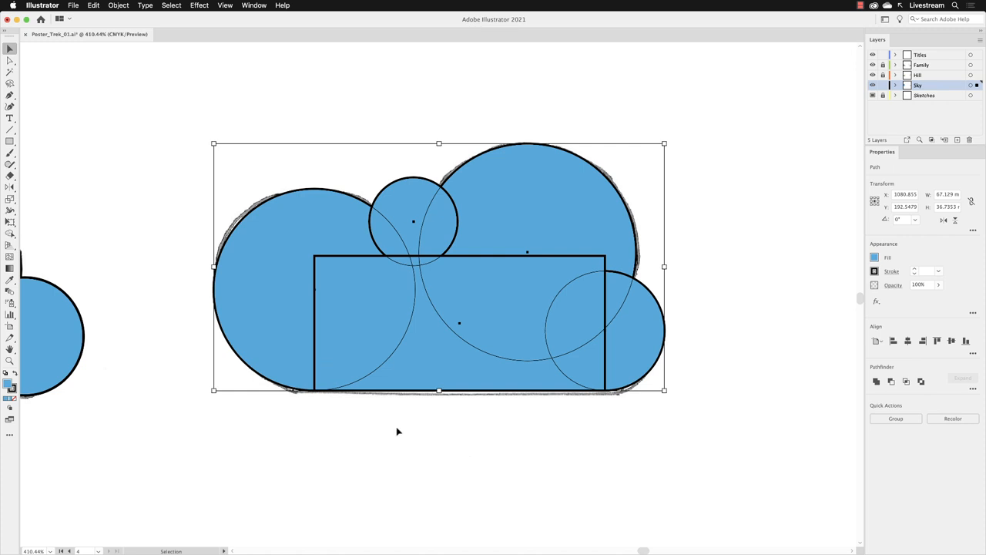
mouse_move(604, 374)
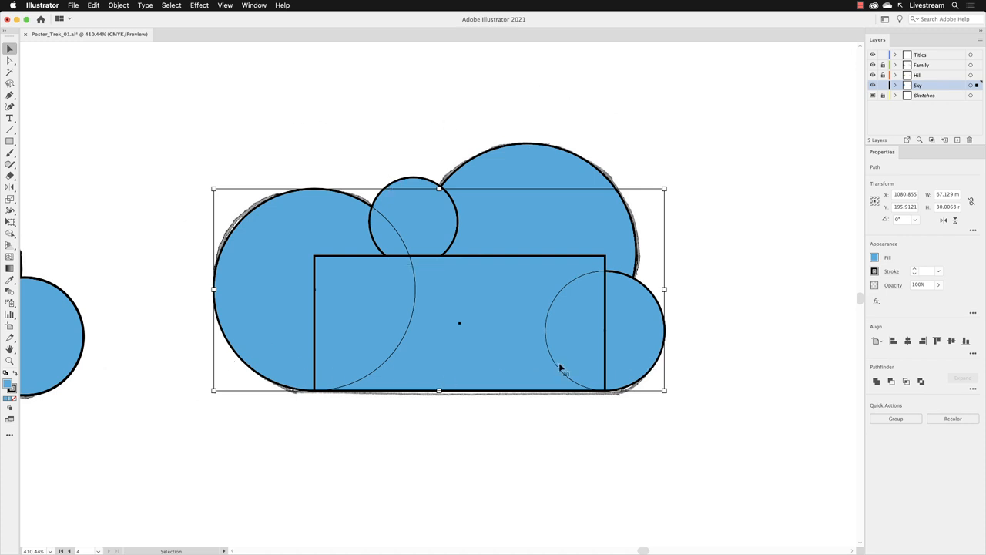
mouse_move(460, 374)
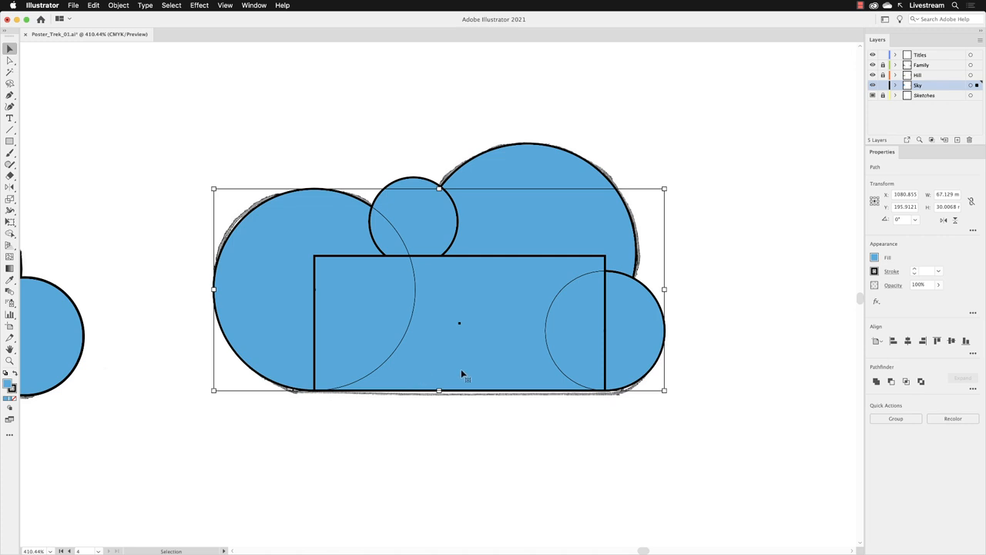
mouse_move(471, 374)
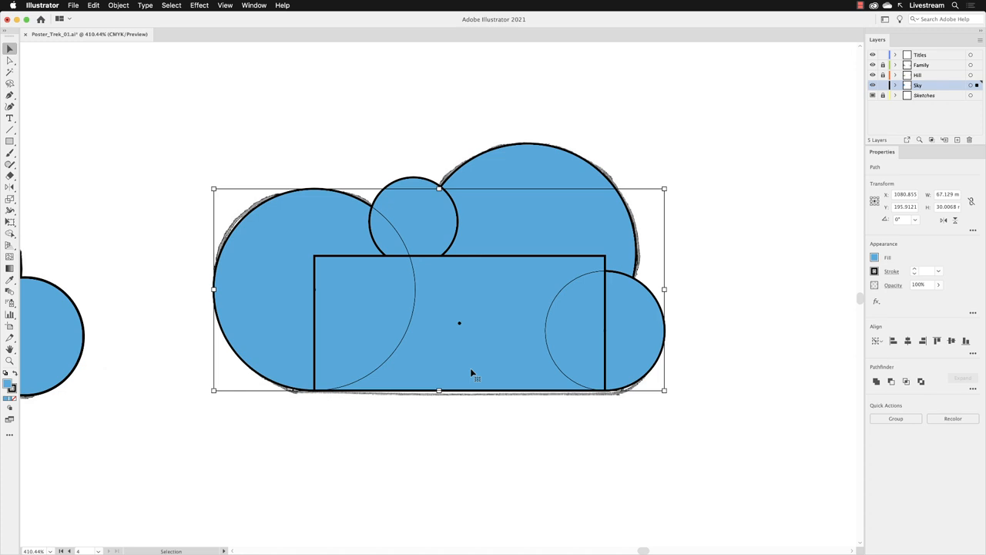
mouse_move(853, 383)
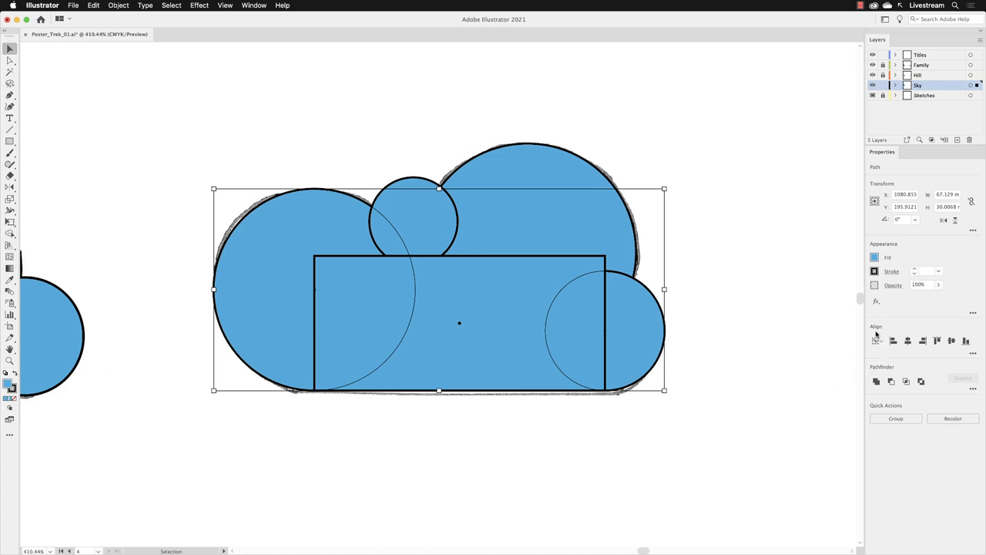
Align the lower circles and rectangle to their bottom edges with Vertical Align Bottom.
click(877, 339)
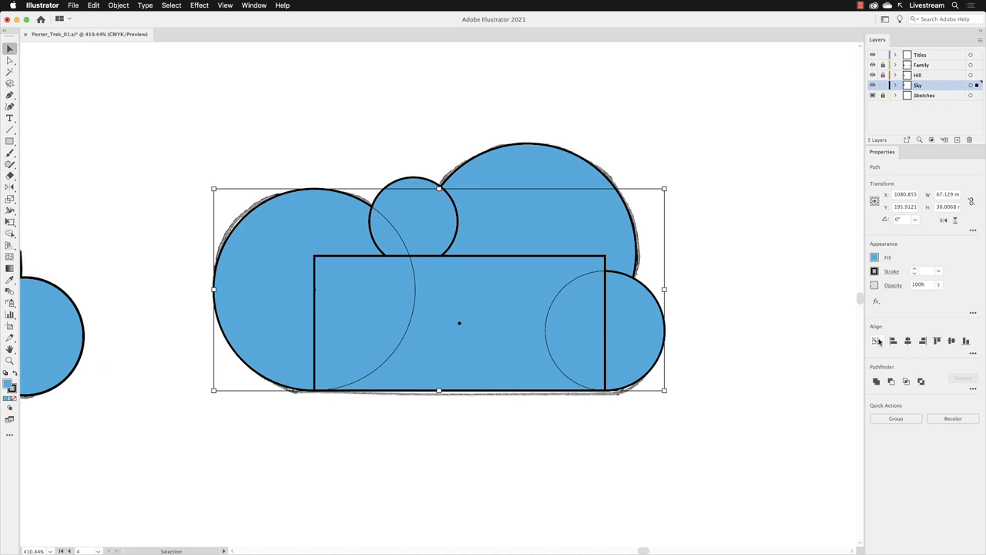
mouse_move(968, 339)
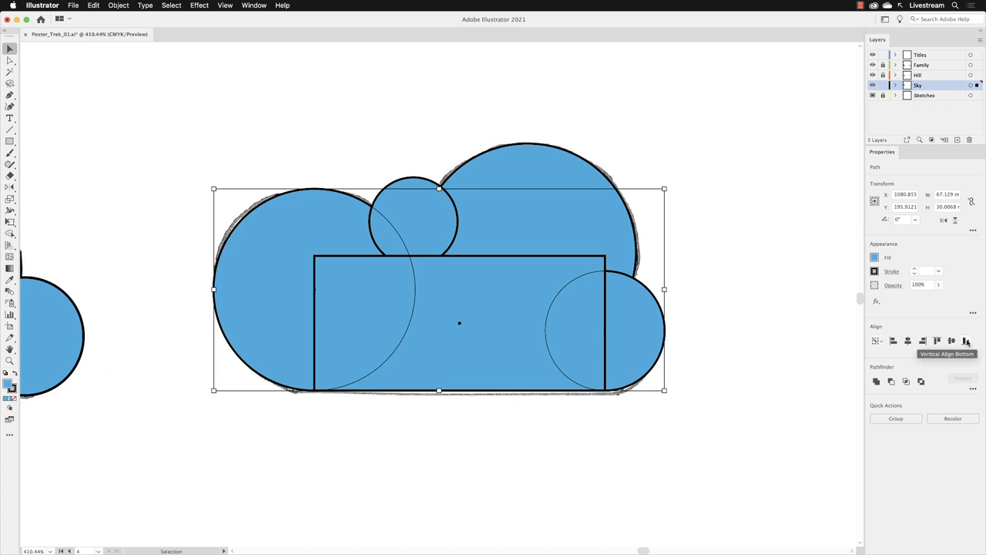
mouse_move(490, 481)
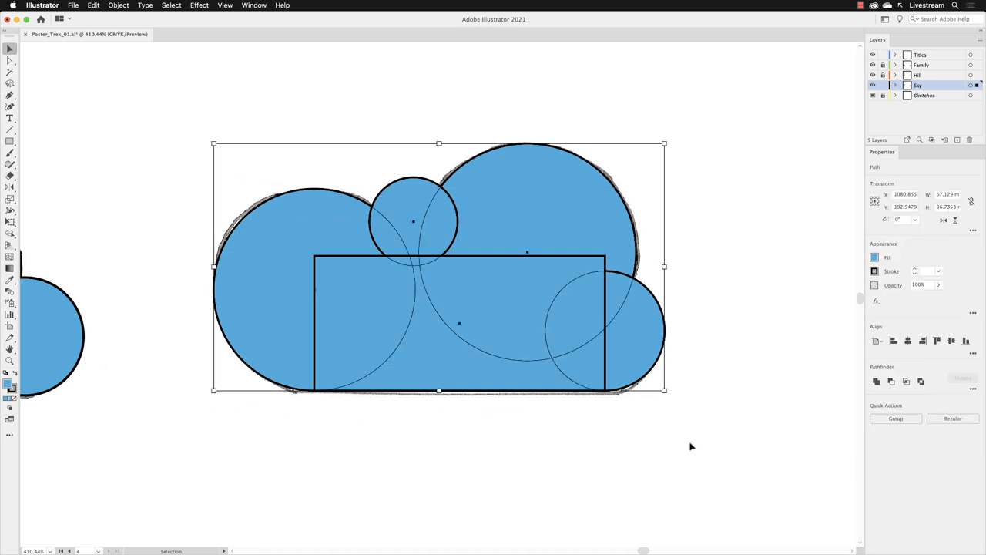
mouse_move(875, 381)
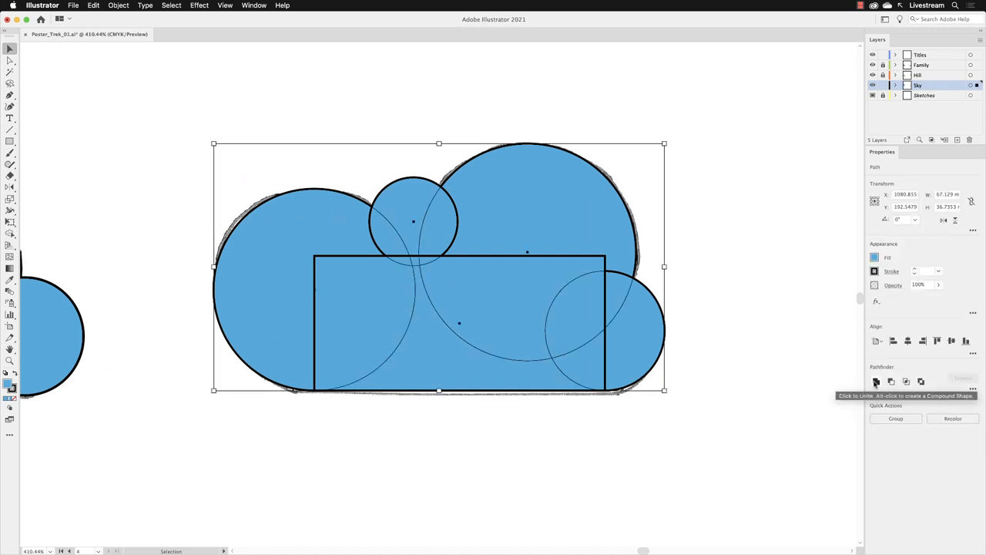
Unite the pieces into one cloud, then fit the artboard in the window.
click(873, 381)
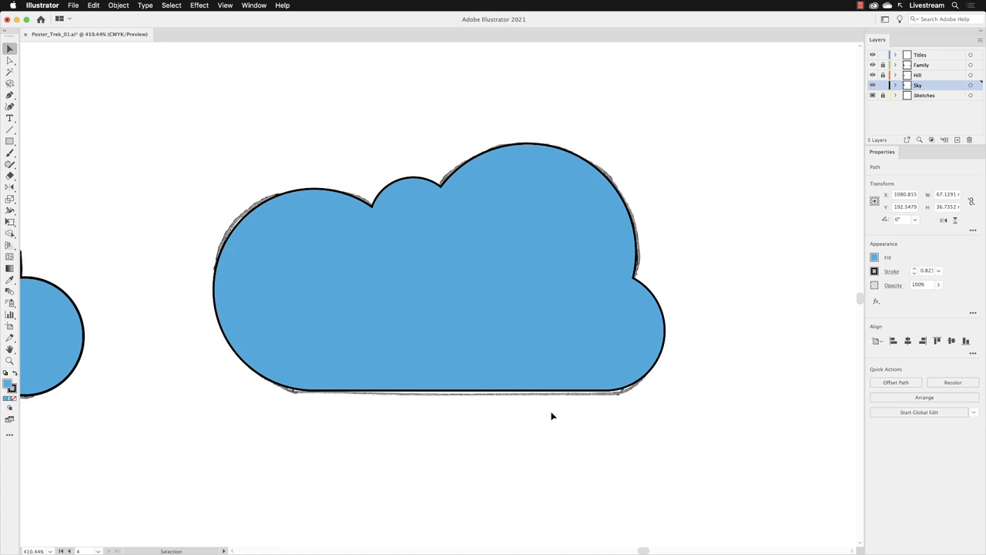
click(228, 6)
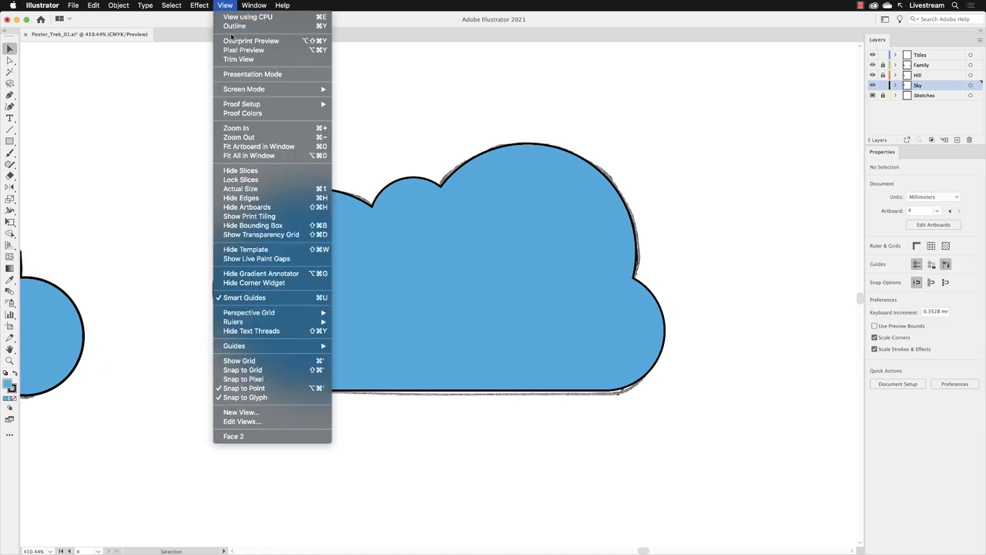
mouse_move(259, 146)
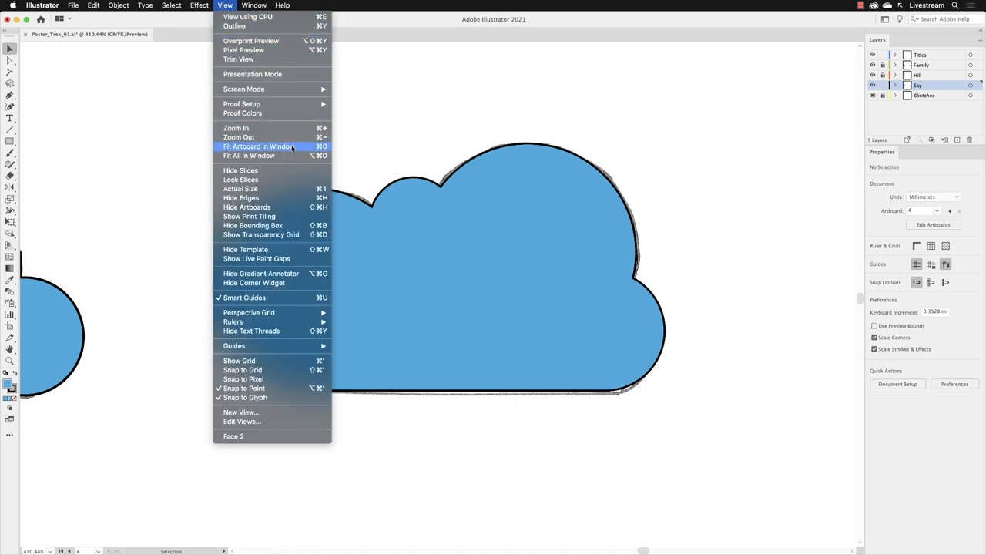
click(249, 154)
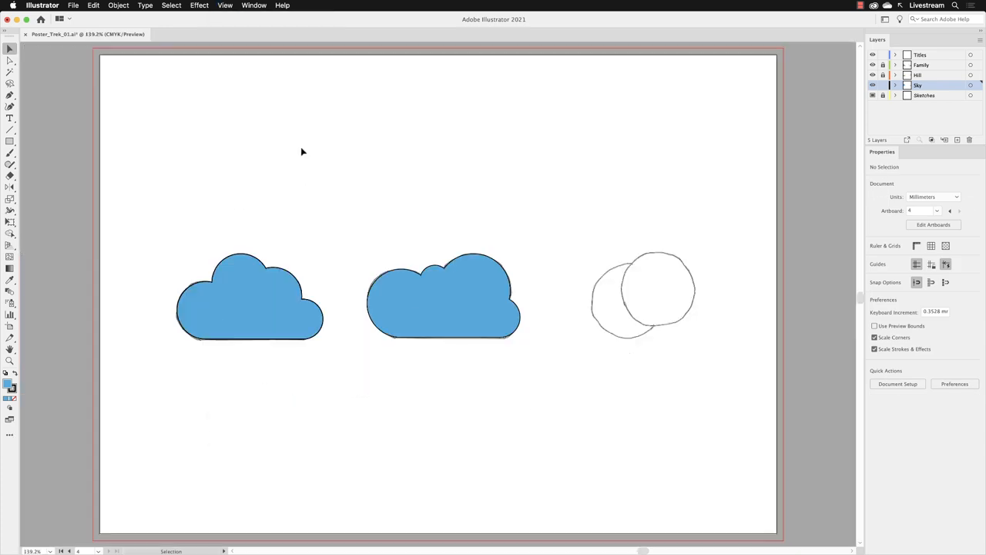